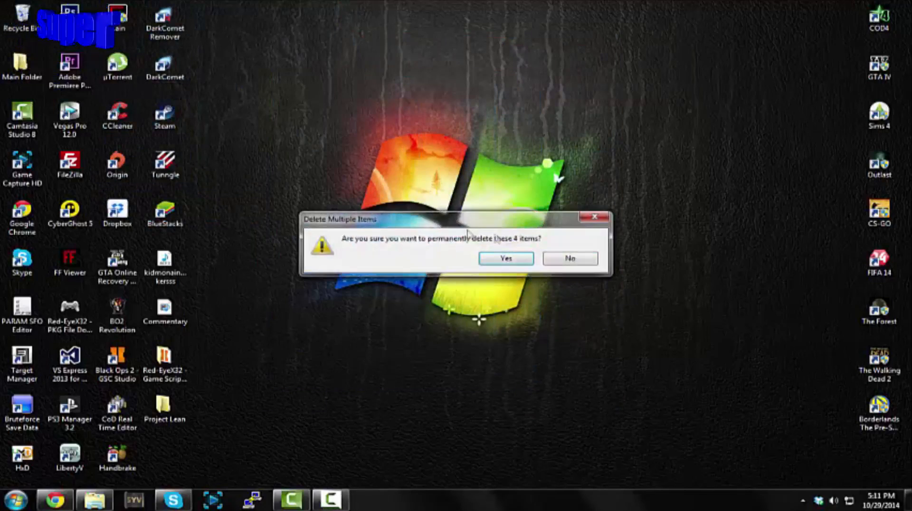
- Confirm the permanent deletion of the four desktop items
{"action": "left_click", "coordinate": [505, 259]}
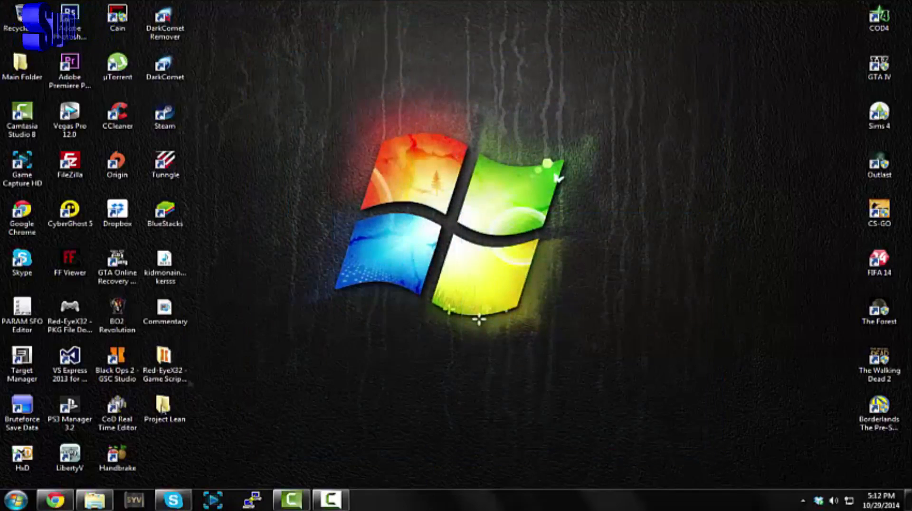
{"action": "left_click", "coordinate": [117, 360]}
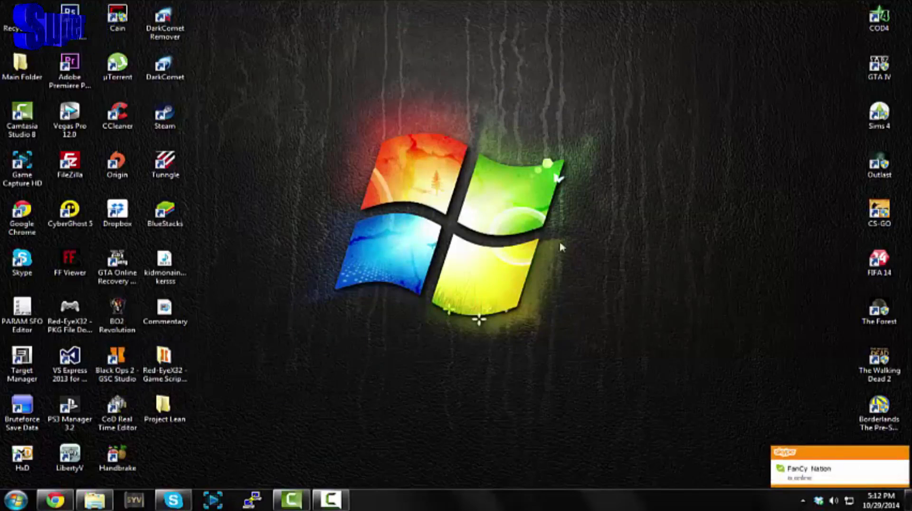
{"action": "left_click", "coordinate": [116, 364]}
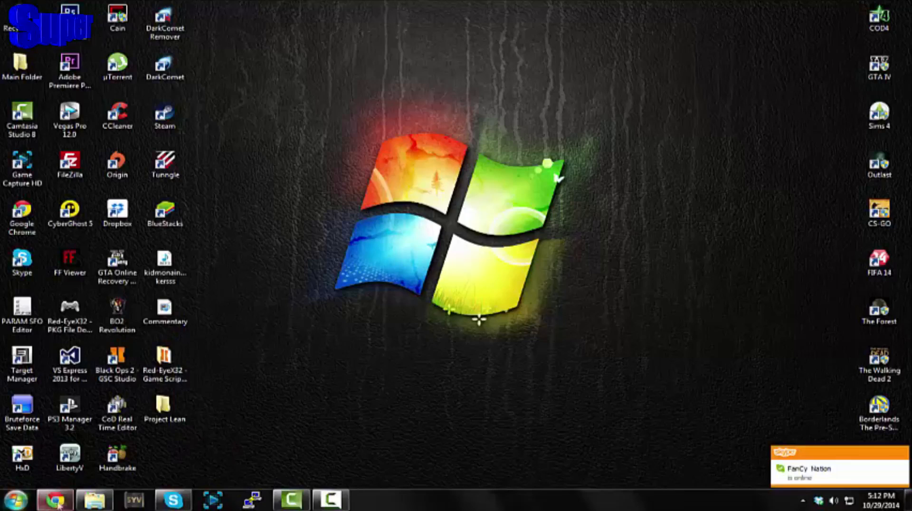
{"action": "left_click", "coordinate": [55, 500]}
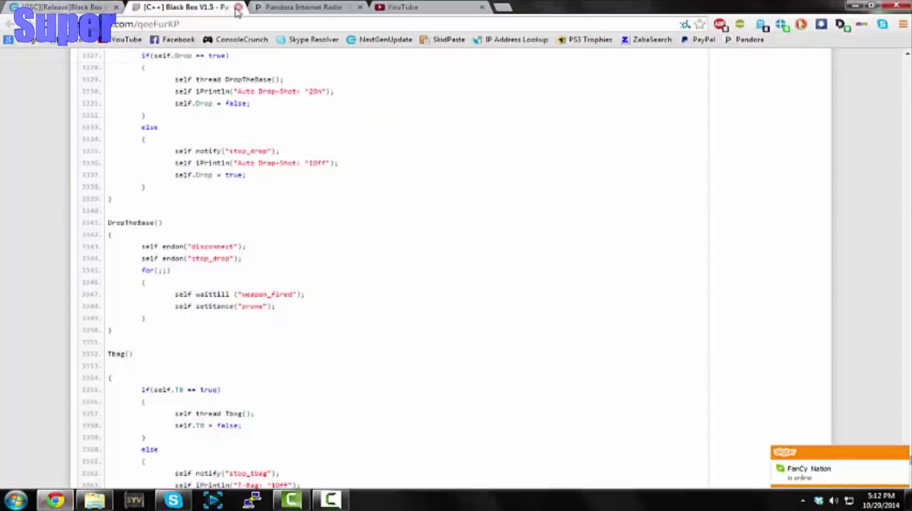
{"action": "left_click", "coordinate": [58, 7]}
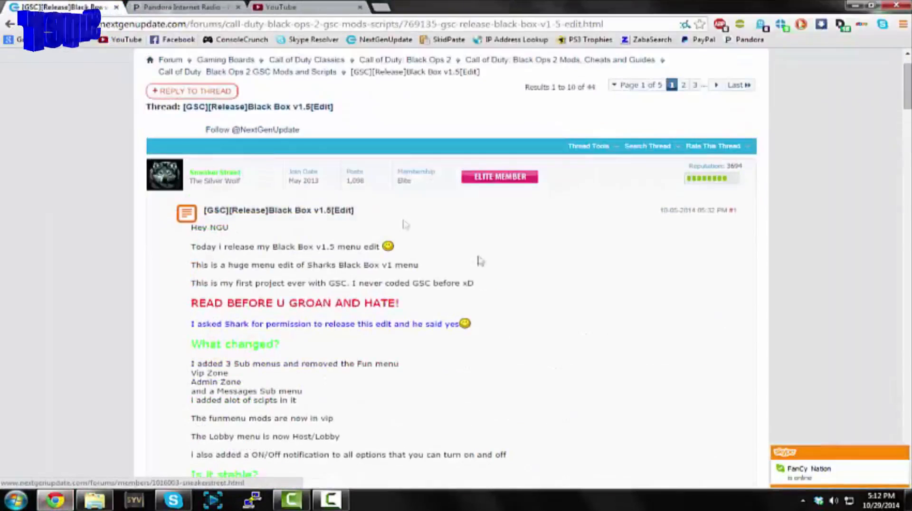
{"action": "scroll", "scroll_direction": "down", "scroll_amount": 3}
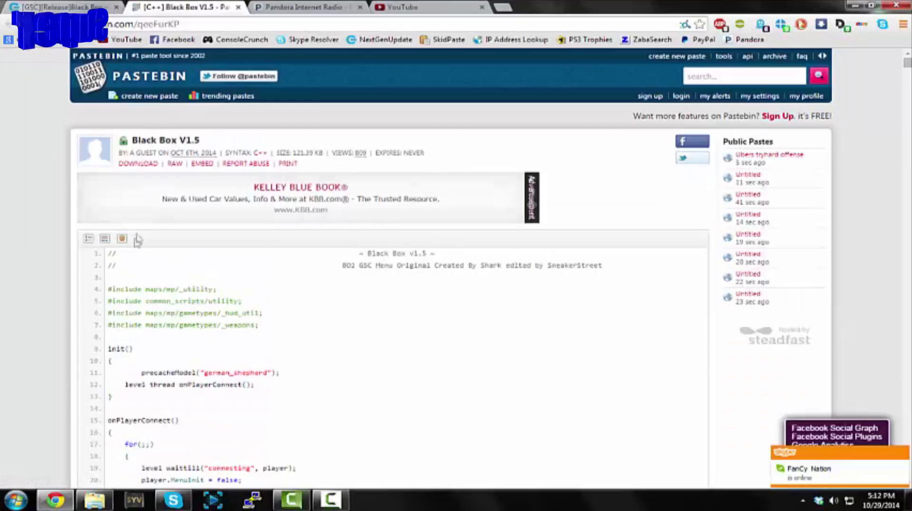
{"action": "scroll", "scroll_direction": "down", "scroll_amount": 3}
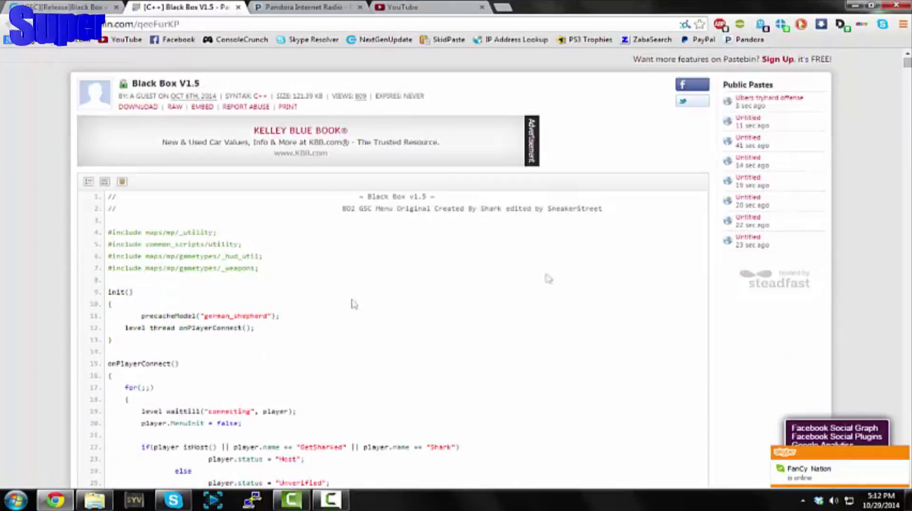
{"action": "scroll", "scroll_direction": "down", "scroll_amount": 3}
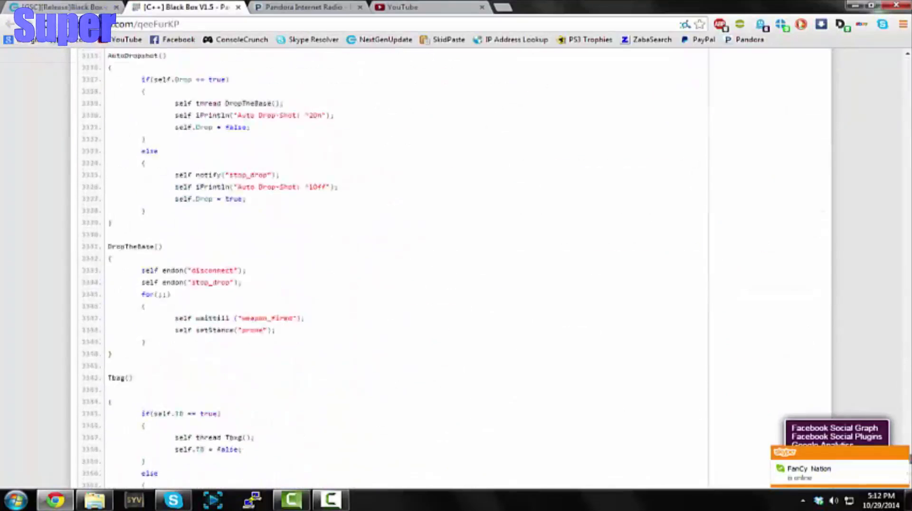
{"action": "scroll", "scroll_direction": "down", "scroll_amount": 3}
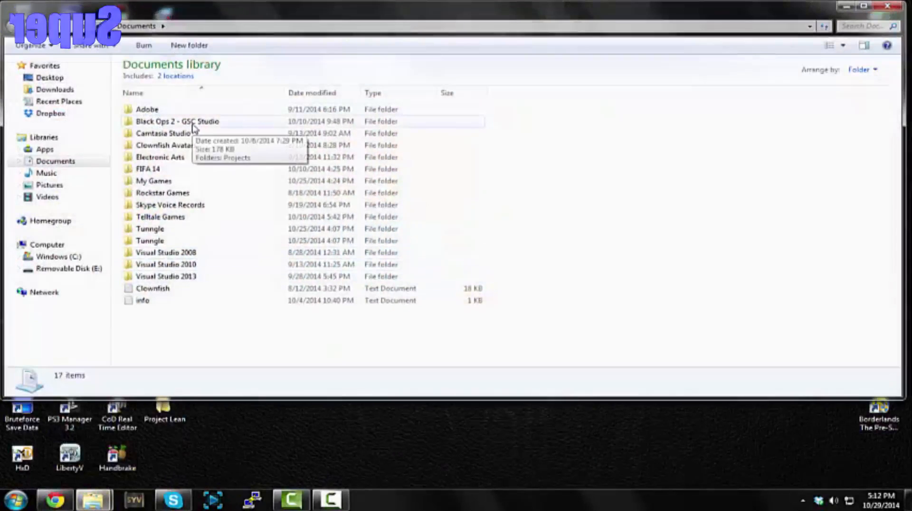
- Make a 'Black b0x Edit' folder under GSC Studio Projects and add a new text document
{"action": "double_click", "coordinate": [177, 121]}
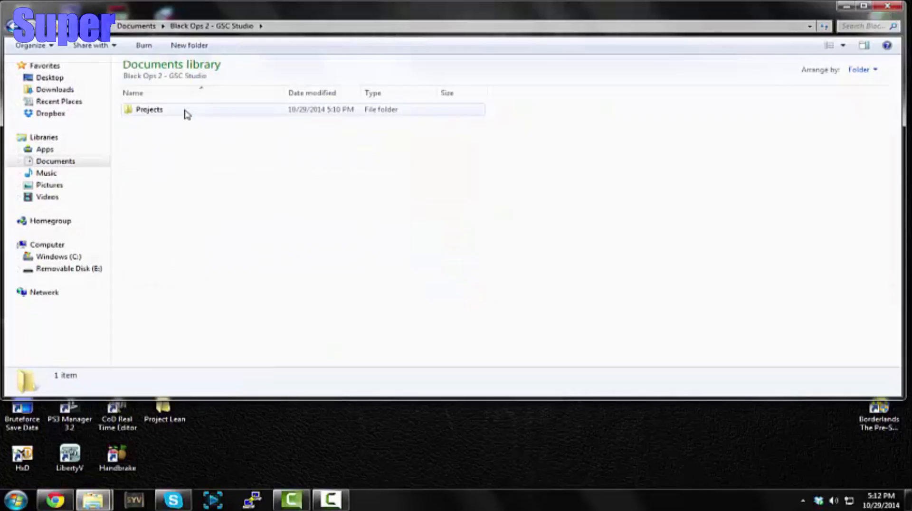
{"action": "double_click", "coordinate": [149, 109]}
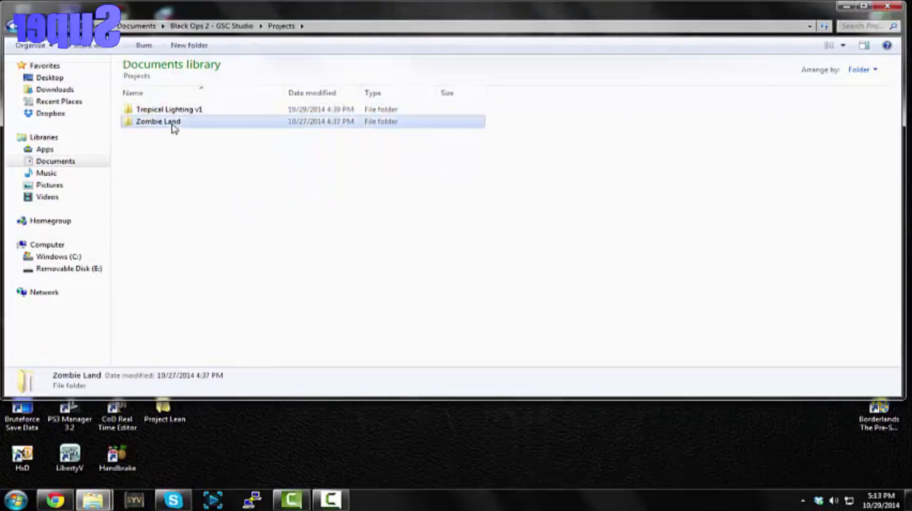
{"action": "double_click", "coordinate": [158, 121]}
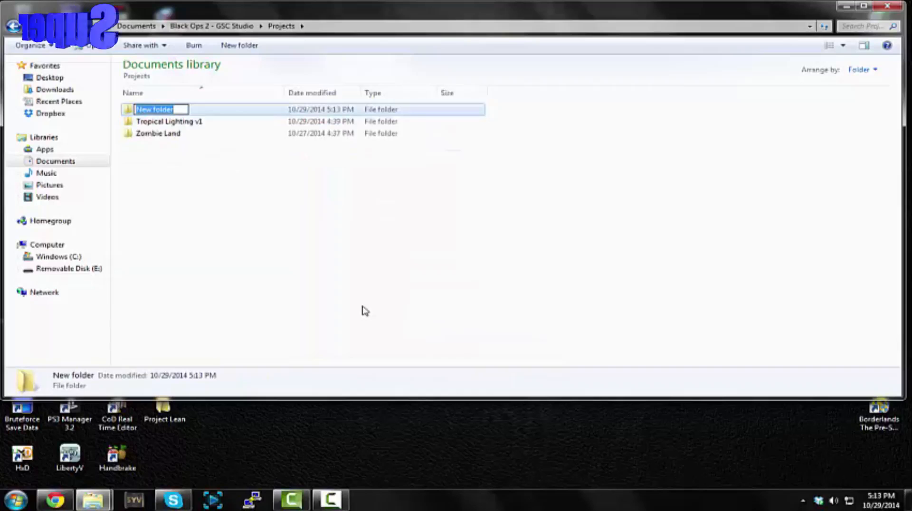
{"action": "type", "text": "Bla"}
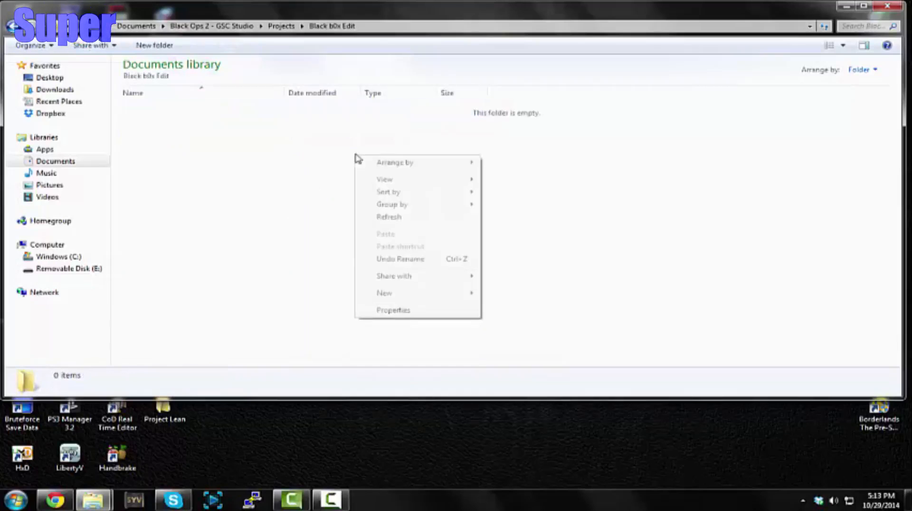
{"action": "mouse_move", "coordinate": [383, 292]}
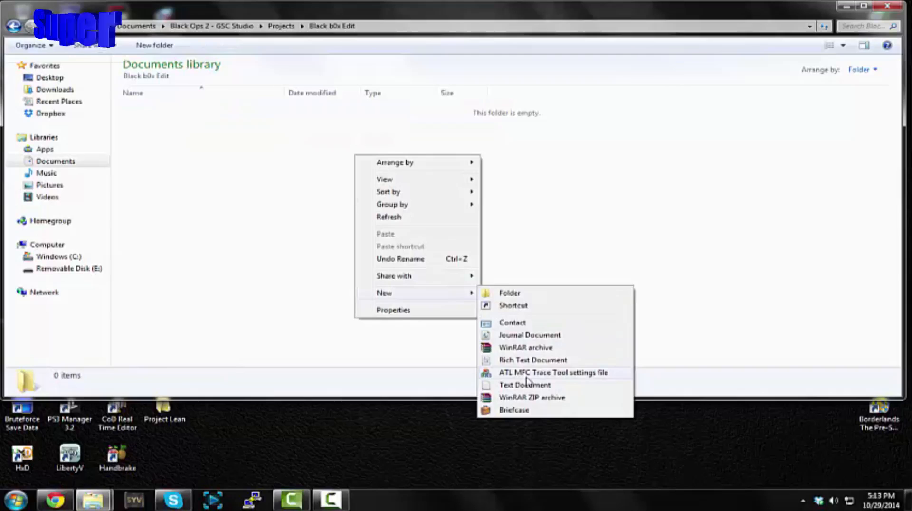
{"action": "left_click", "coordinate": [524, 385]}
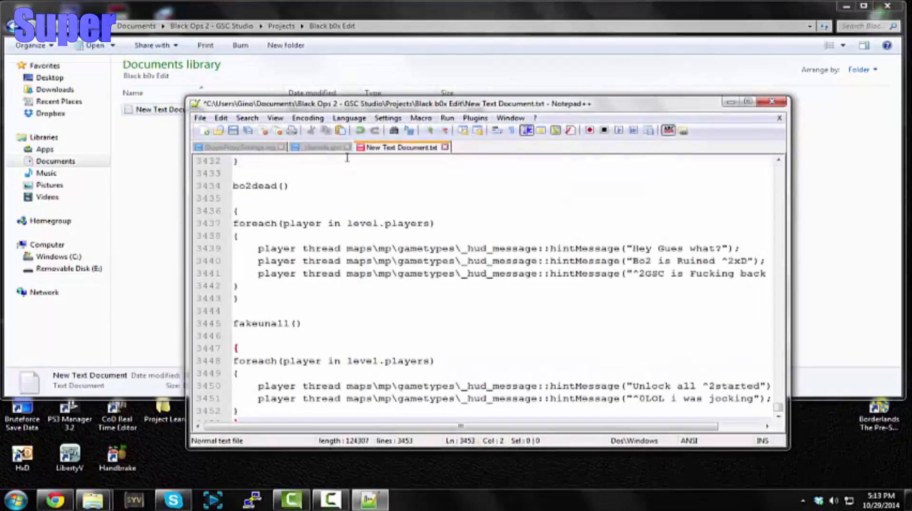
{"action": "mouse_move", "coordinate": [238, 146]}
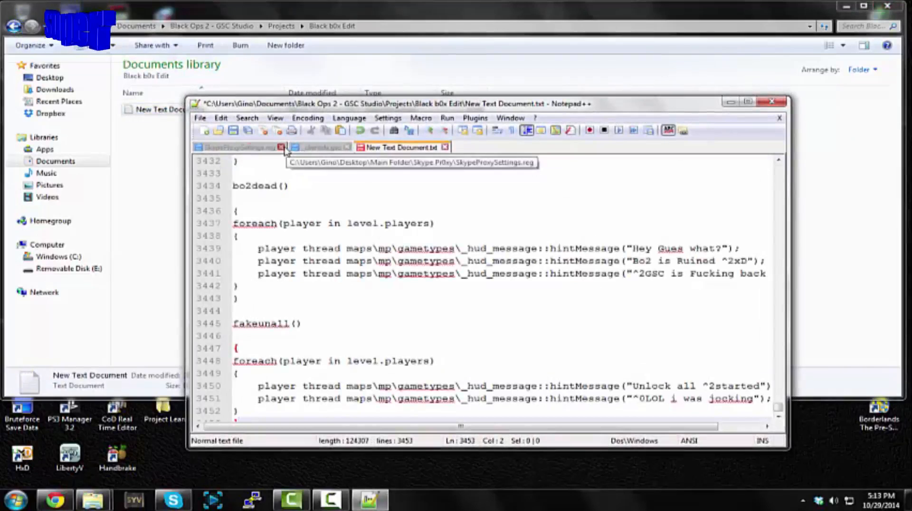
- Close the Skype proxy tab and save the script as main.gsc in Black b0x Edit
{"action": "left_click", "coordinate": [280, 148]}
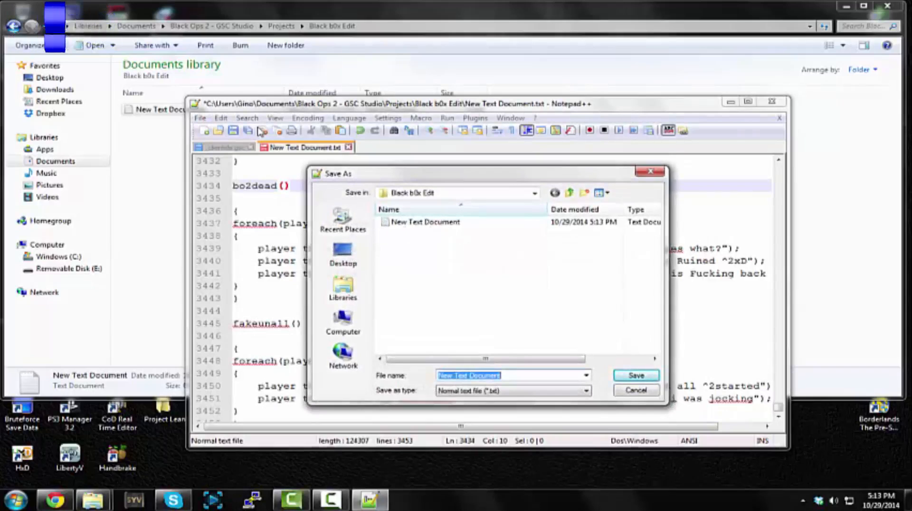
{"action": "type", "text": "main.gsc"}
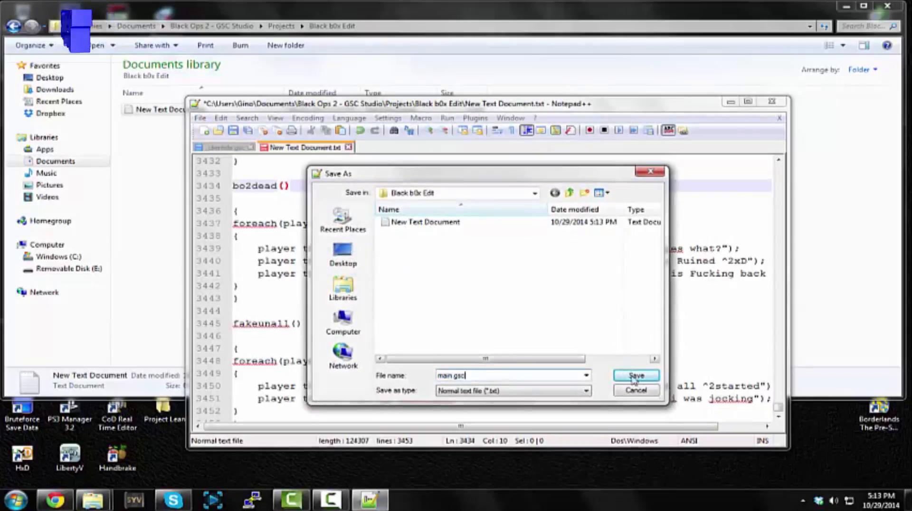
{"action": "left_click", "coordinate": [635, 375]}
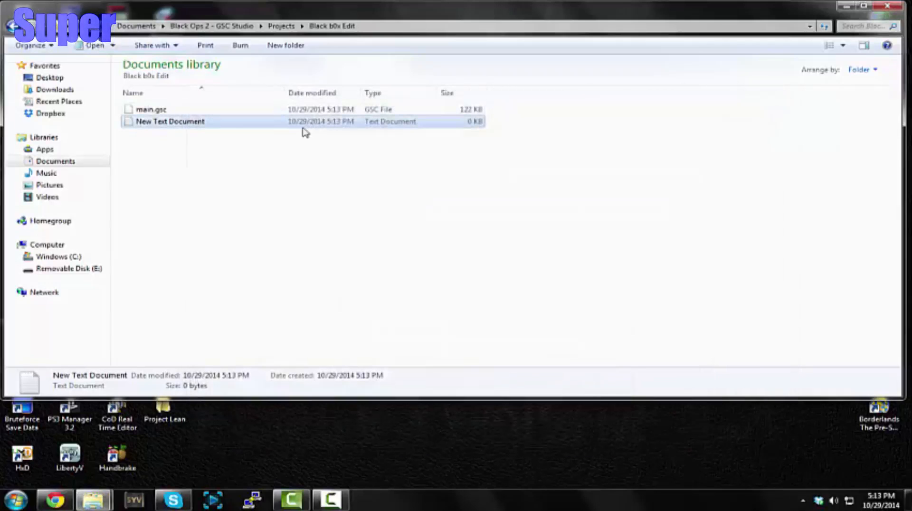
- Delete the empty New Text Document and go back to the Projects folder
{"action": "key", "text": "Delete"}
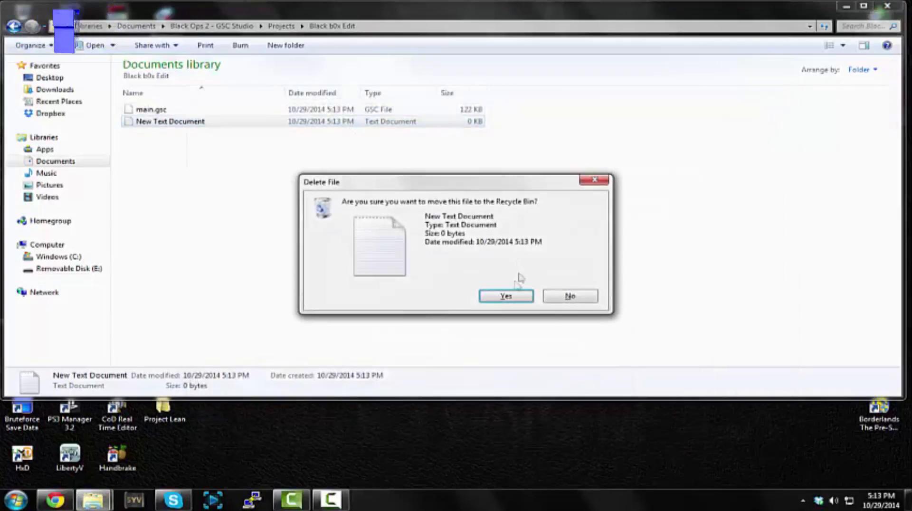
{"action": "left_click", "coordinate": [505, 296]}
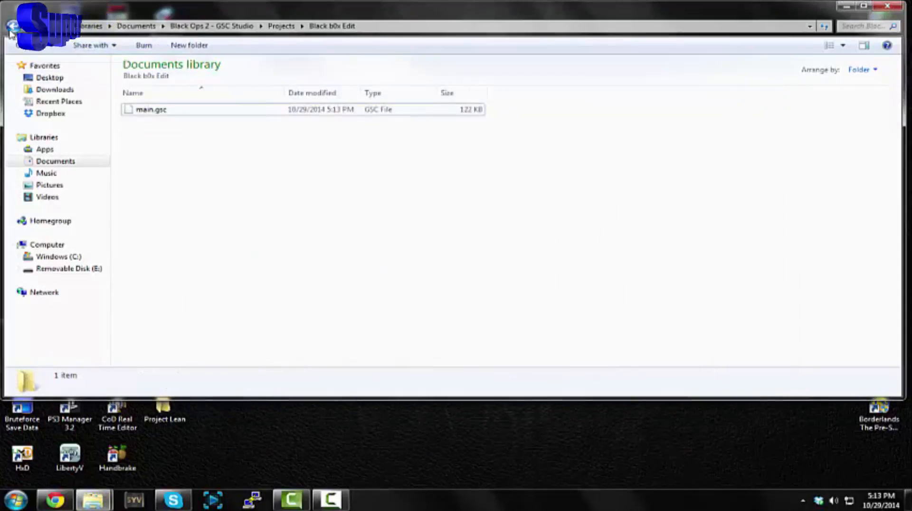
{"action": "left_click", "coordinate": [11, 26]}
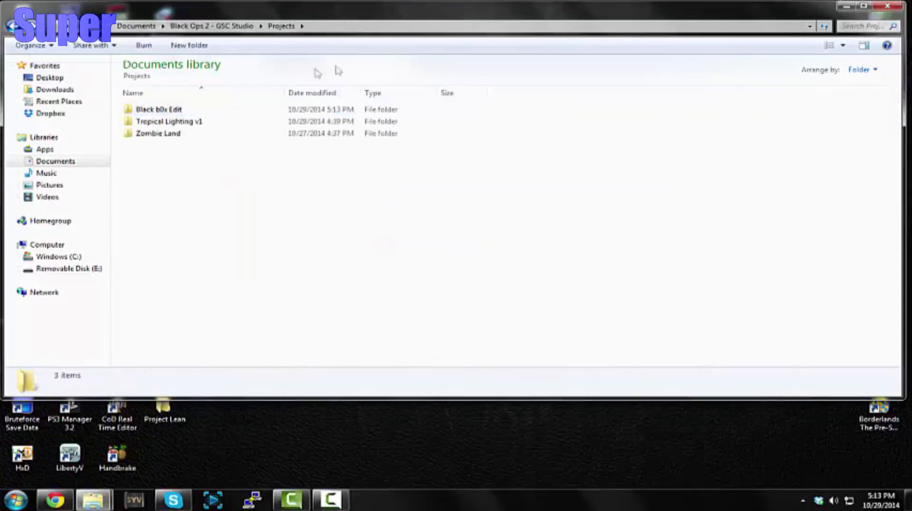
{"action": "double_click", "coordinate": [158, 109]}
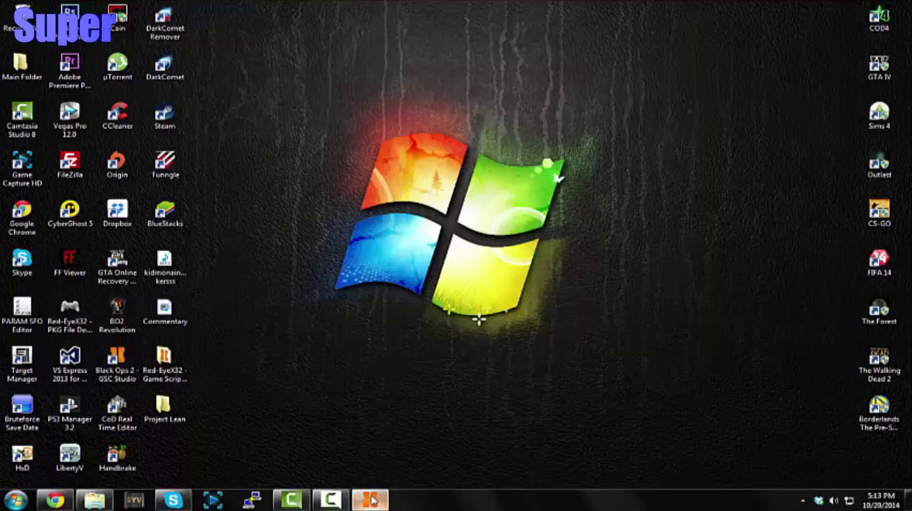
- Connect GSC Studio via CCAPI to the ggg PS3 console at 192.168.1.181
{"action": "left_click", "coordinate": [370, 500]}
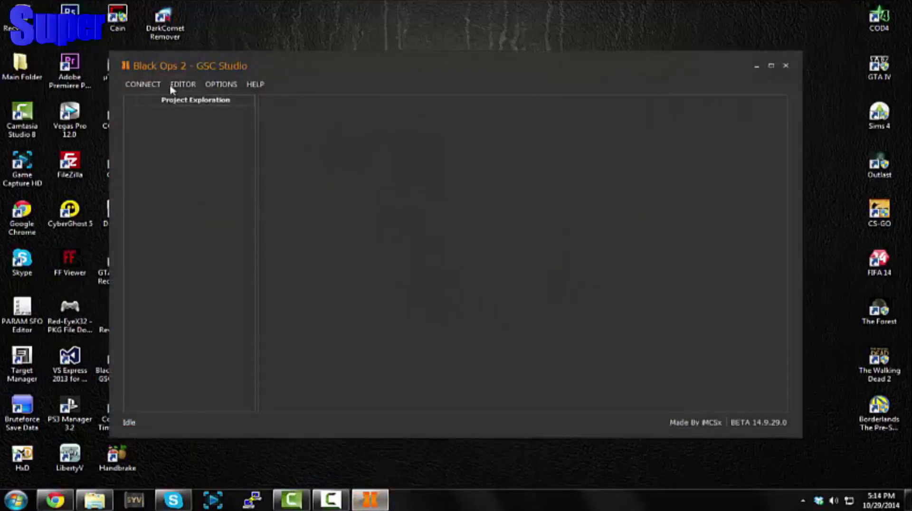
{"action": "left_click", "coordinate": [143, 84]}
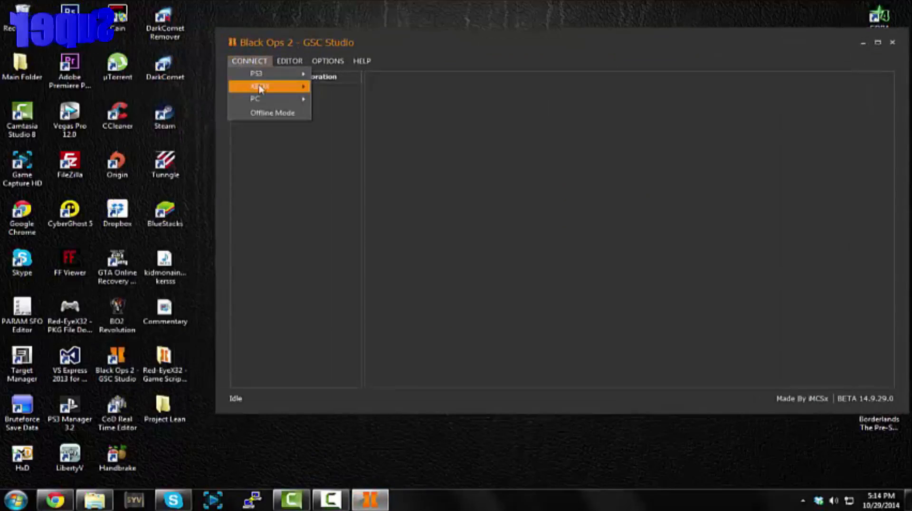
{"action": "mouse_move", "coordinate": [256, 74]}
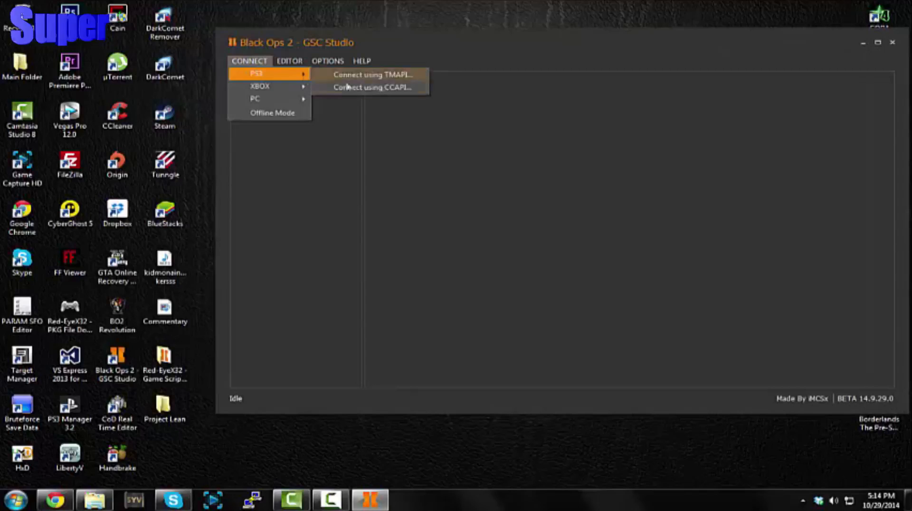
{"action": "left_click", "coordinate": [371, 74]}
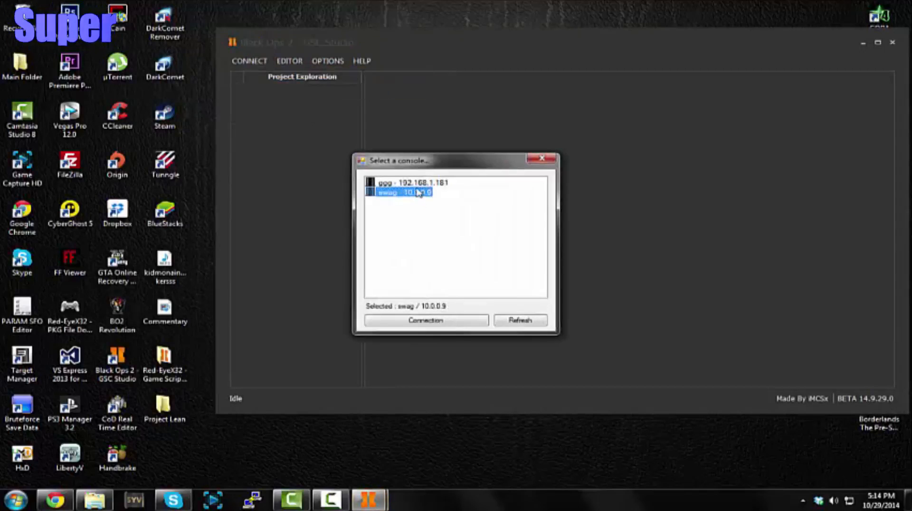
{"action": "left_click", "coordinate": [411, 182]}
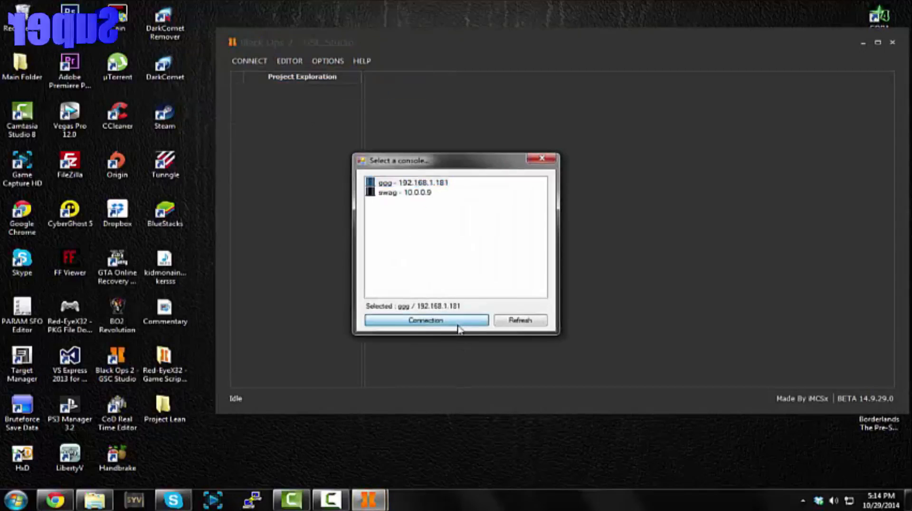
{"action": "left_click", "coordinate": [425, 320]}
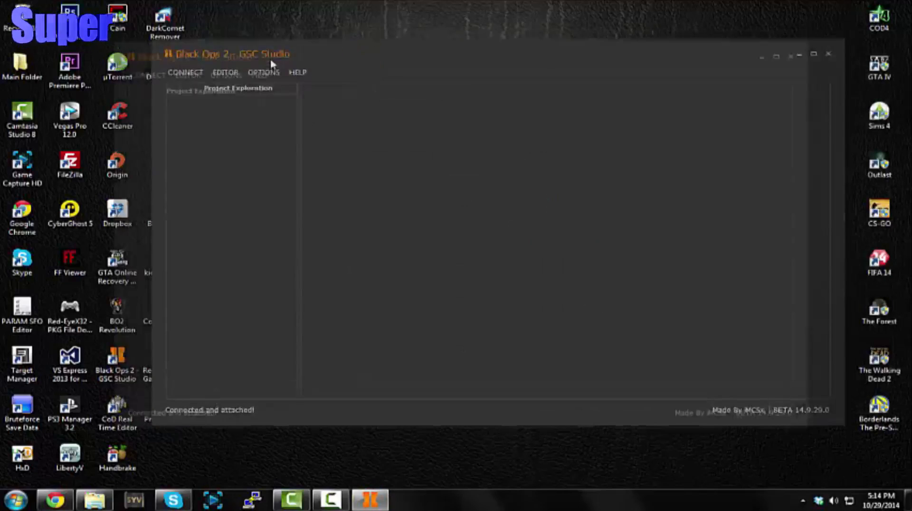
- Open the Black b0x Edit project and dismiss the incoming Skype call popup
{"action": "left_click", "coordinate": [188, 71]}
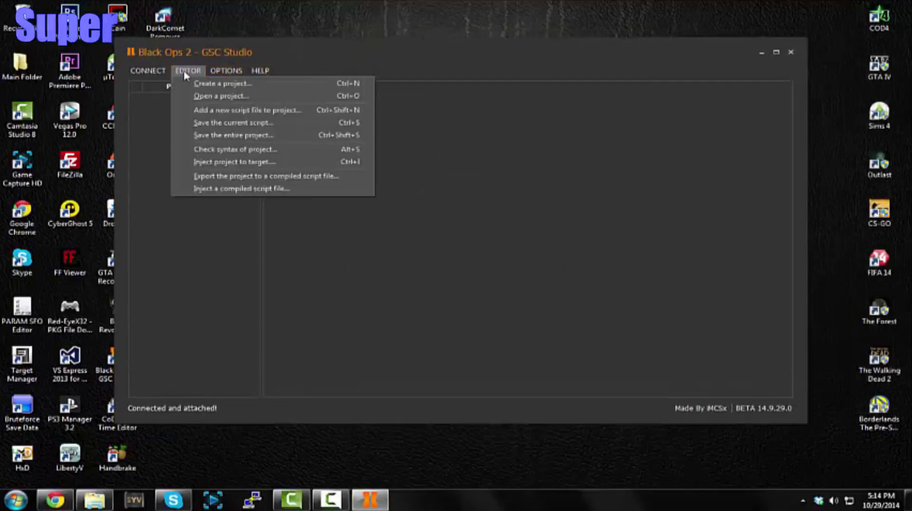
{"action": "left_click", "coordinate": [220, 96]}
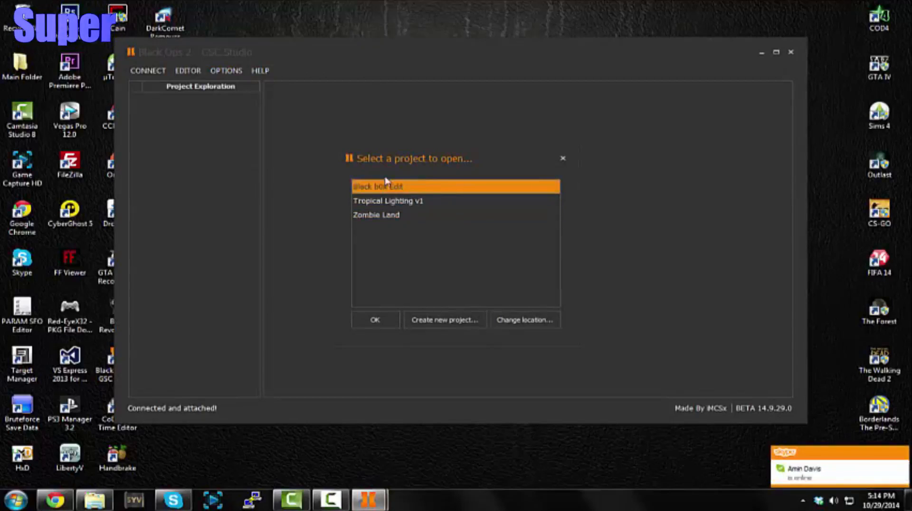
{"action": "left_click", "coordinate": [375, 319]}
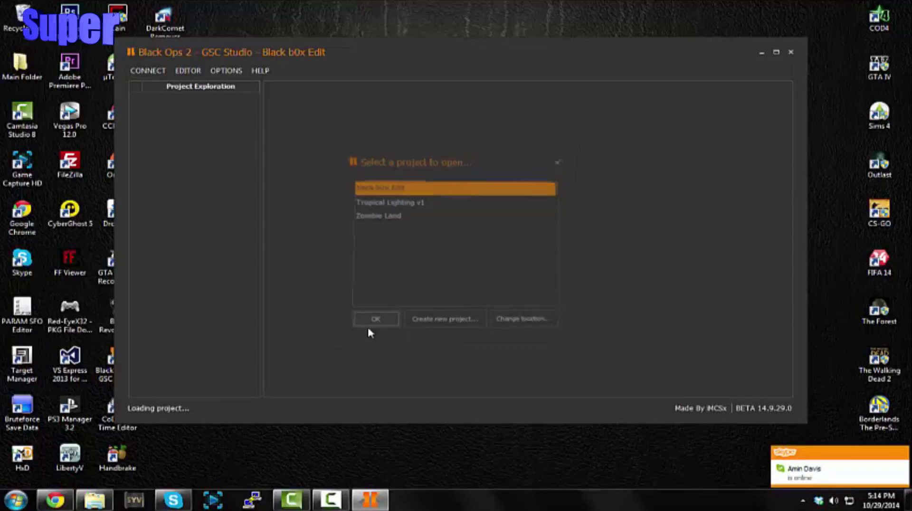
{"action": "left_click", "coordinate": [375, 319]}
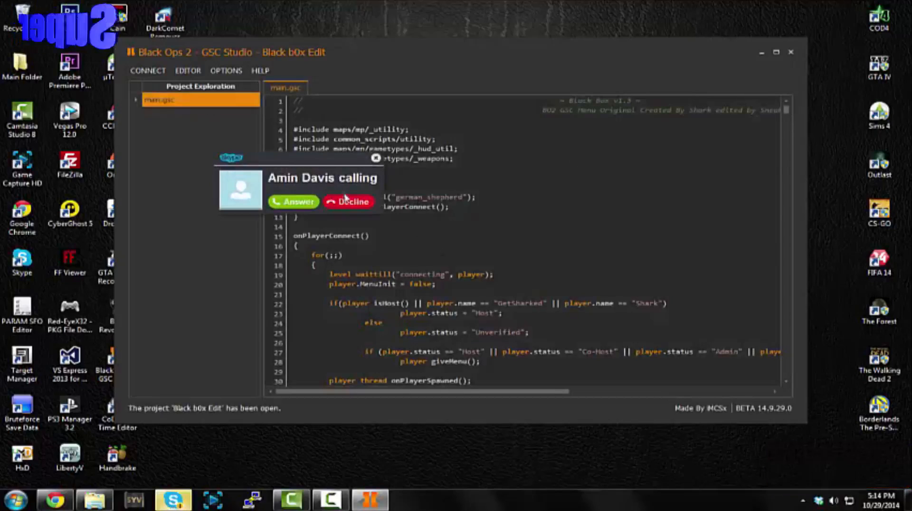
{"action": "left_click", "coordinate": [348, 201]}
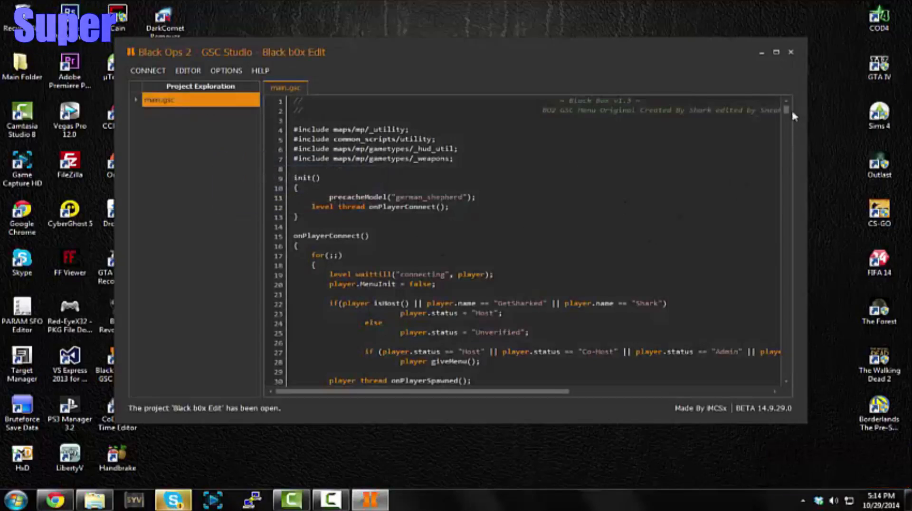
{"action": "scroll", "scroll_direction": "down", "scroll_amount": 3}
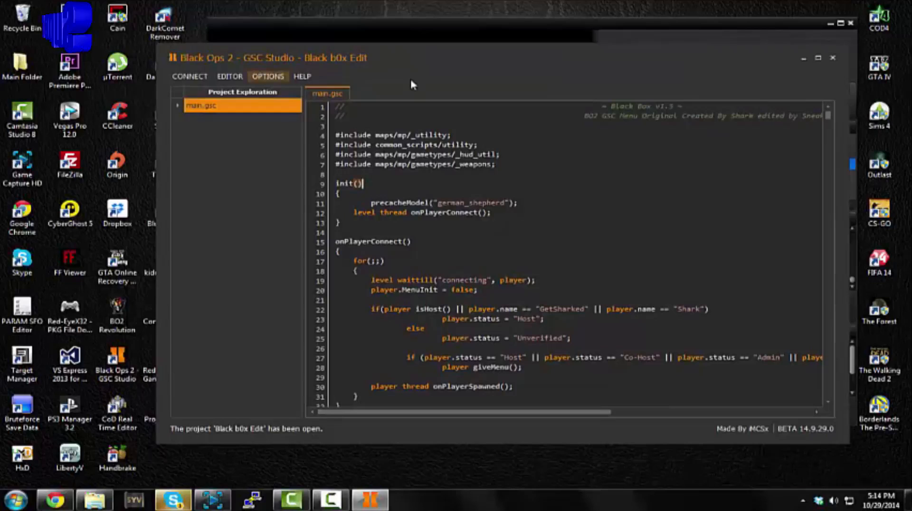
- Inject the Black b0x Edit project into the console from the Editor menu
{"action": "left_click", "coordinate": [229, 76]}
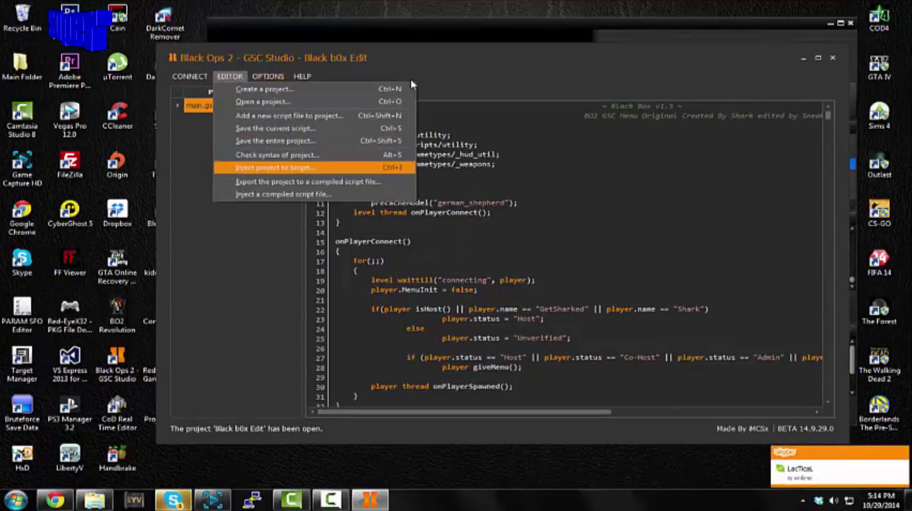
{"action": "left_click", "coordinate": [276, 168]}
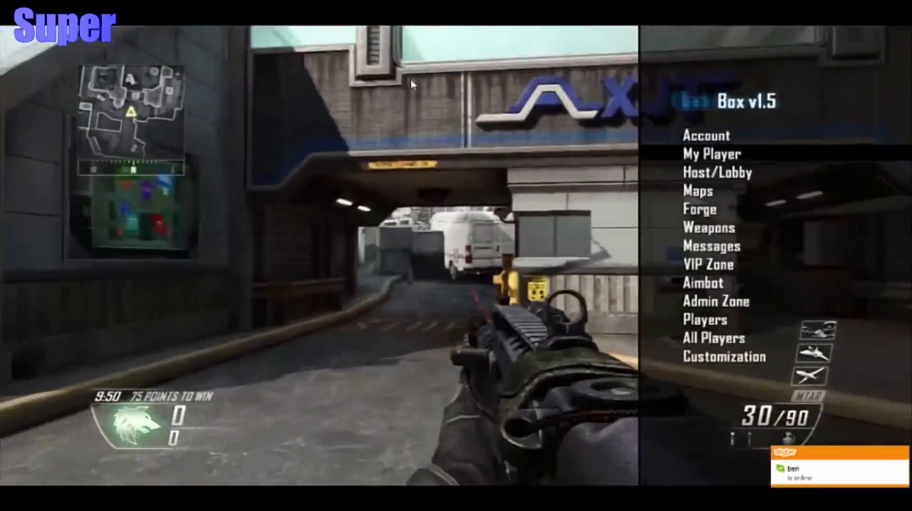
- Browse the Black Box v1.5 menu in the match, then confirm ending the game
{"action": "left_click", "coordinate": [717, 172]}
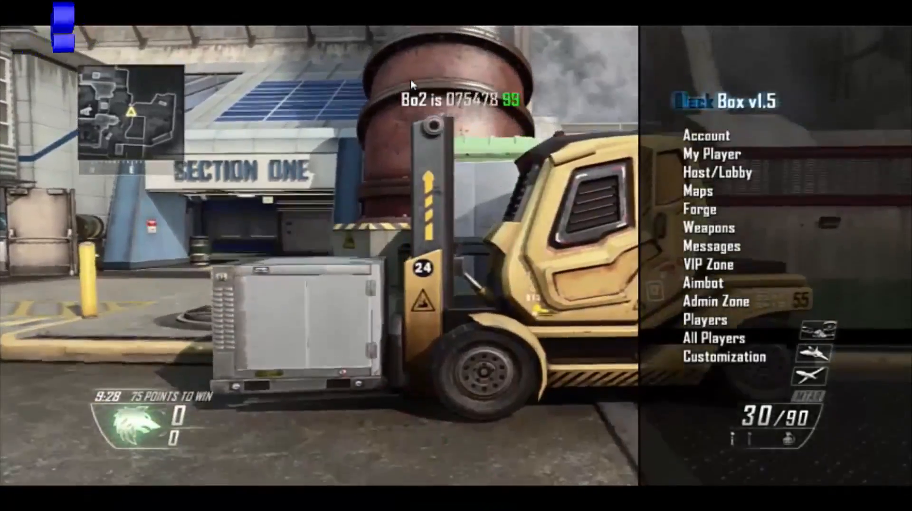
{"action": "left_click", "coordinate": [725, 356]}
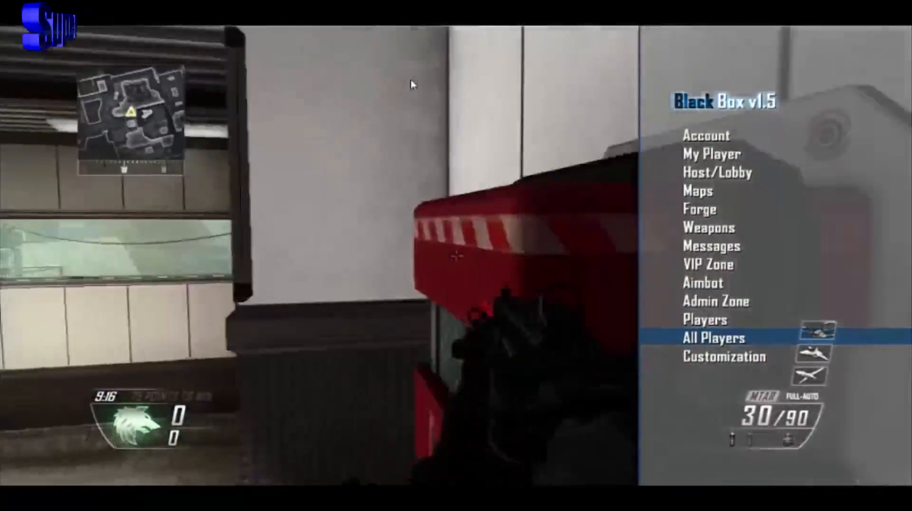
{"action": "left_click", "coordinate": [712, 337]}
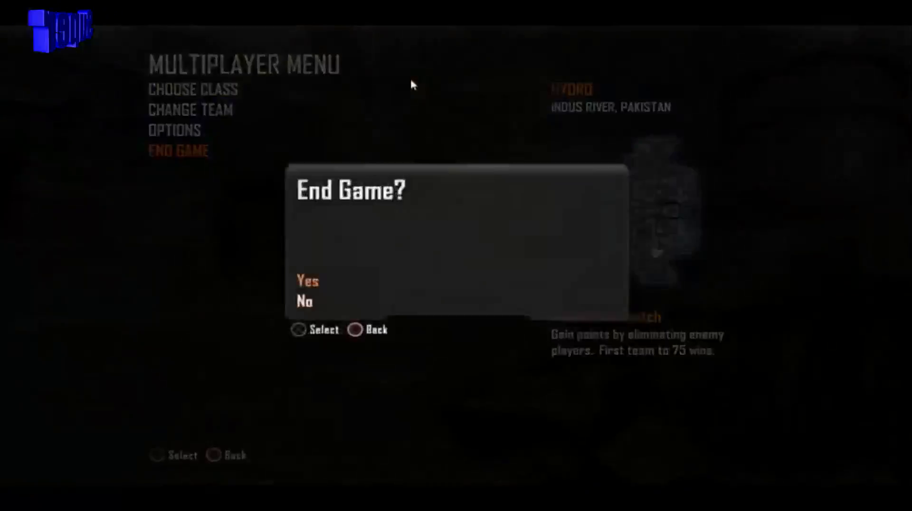
{"action": "left_click", "coordinate": [308, 281]}
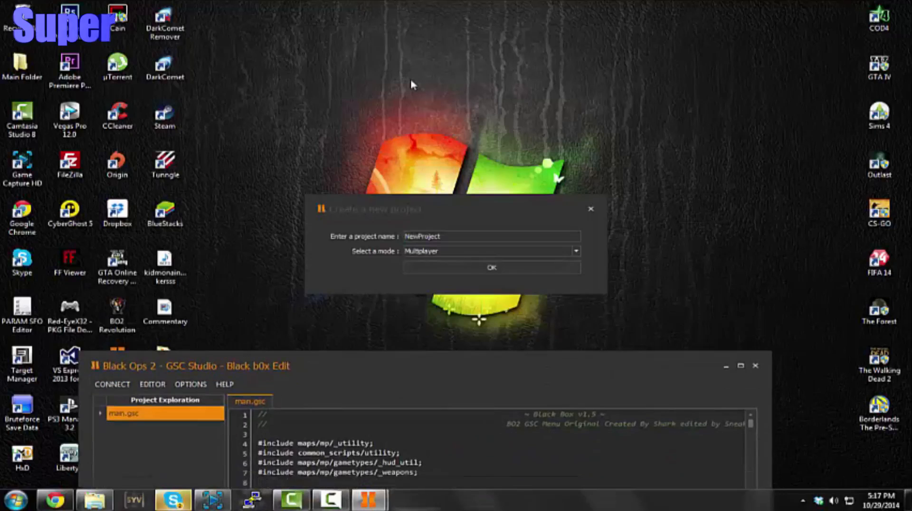
- Accept the NewProject Multiplayer project and open the Project Lean desktop folder
{"action": "left_click", "coordinate": [490, 267]}
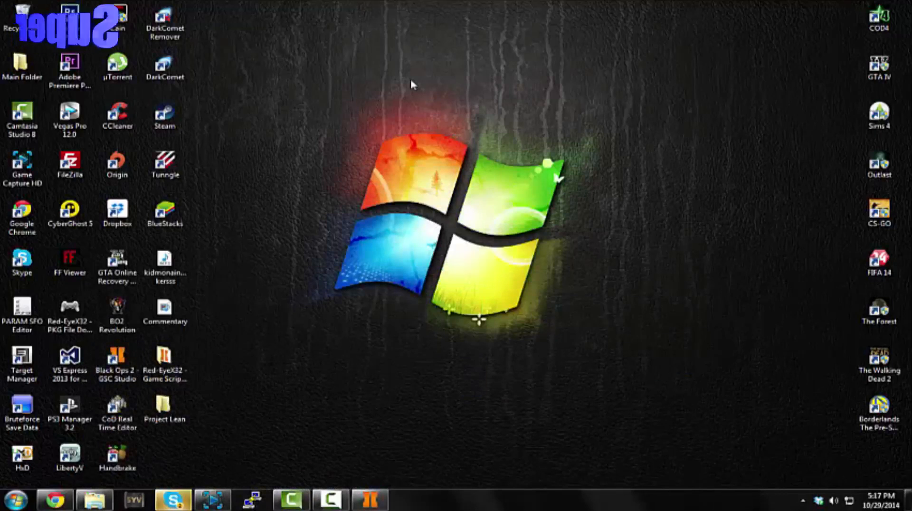
{"action": "double_click", "coordinate": [165, 407]}
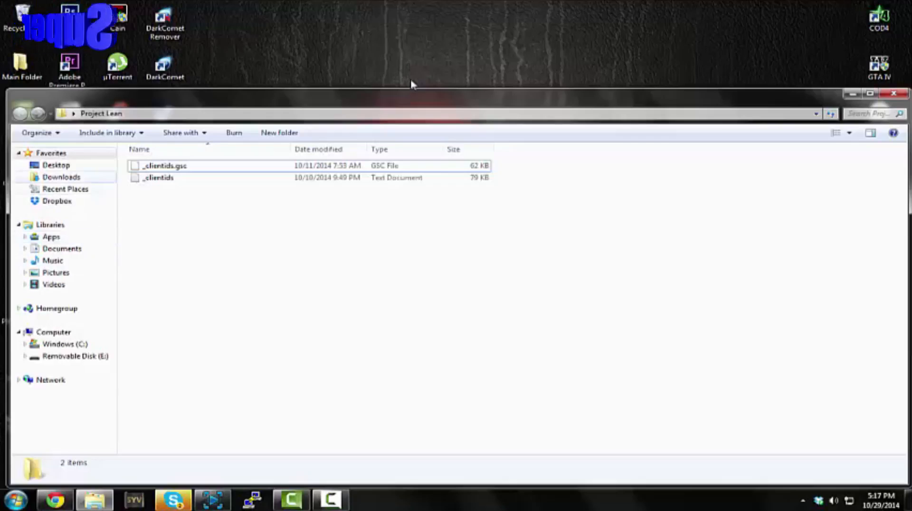
- Delete the NewProject folder from GSC Studio Projects and relaunch GSC Studio
{"action": "left_click", "coordinate": [62, 249]}
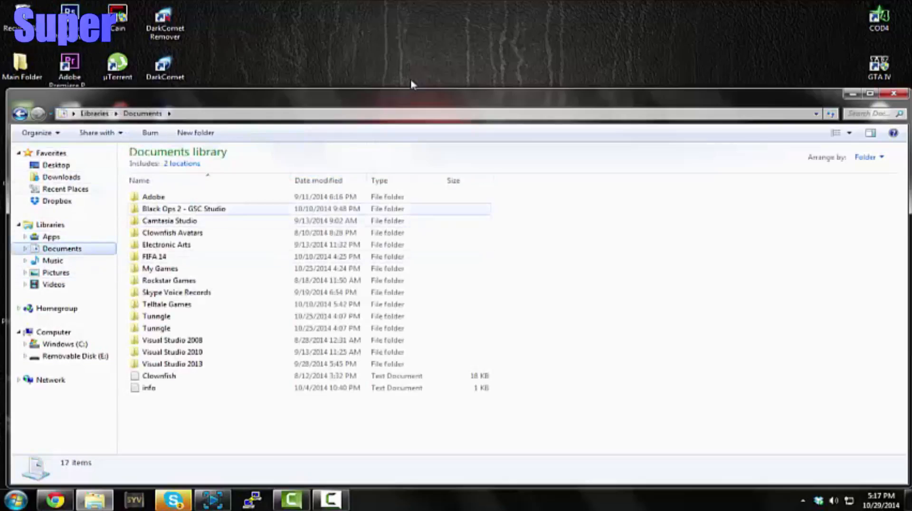
{"action": "double_click", "coordinate": [183, 208]}
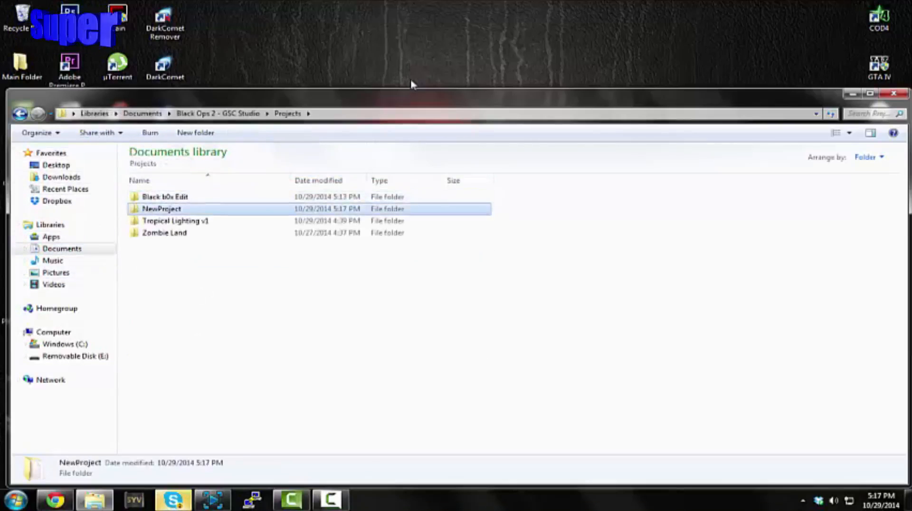
{"action": "key", "text": "Delete"}
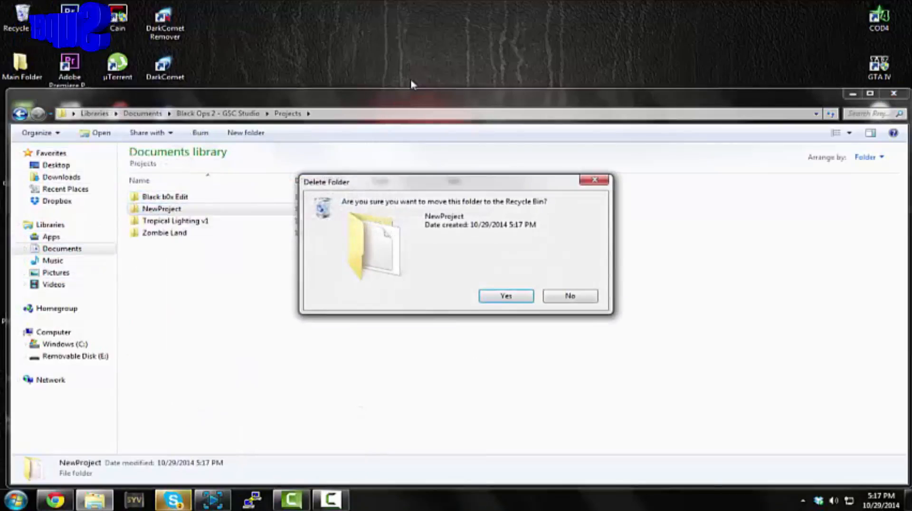
{"action": "left_click", "coordinate": [505, 295]}
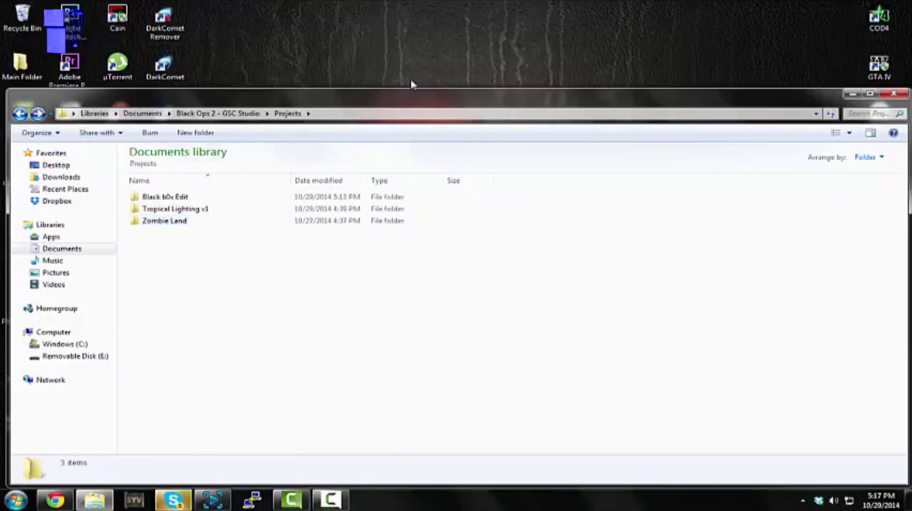
{"action": "double_click", "coordinate": [164, 221]}
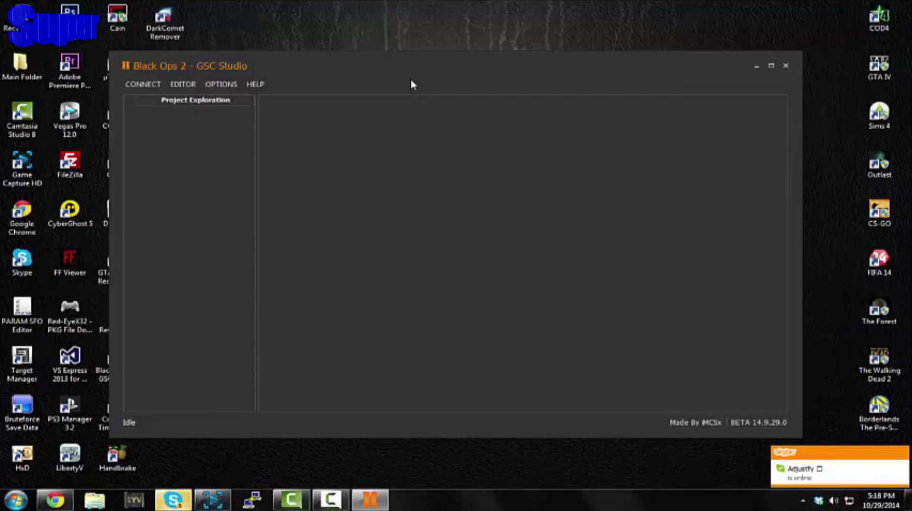
- Connect to the PS3 through CCAPI and dismiss the Success message
{"action": "left_click", "coordinate": [142, 84]}
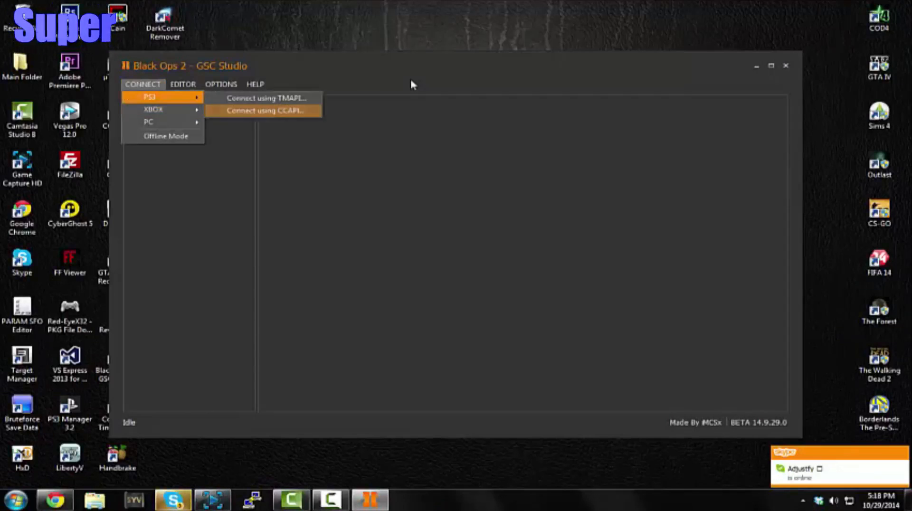
{"action": "left_click", "coordinate": [265, 110]}
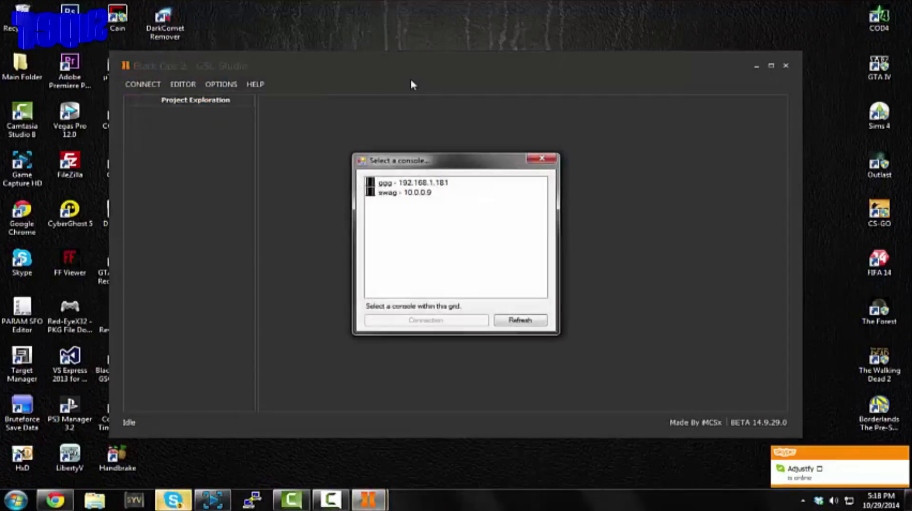
{"action": "left_click", "coordinate": [425, 319]}
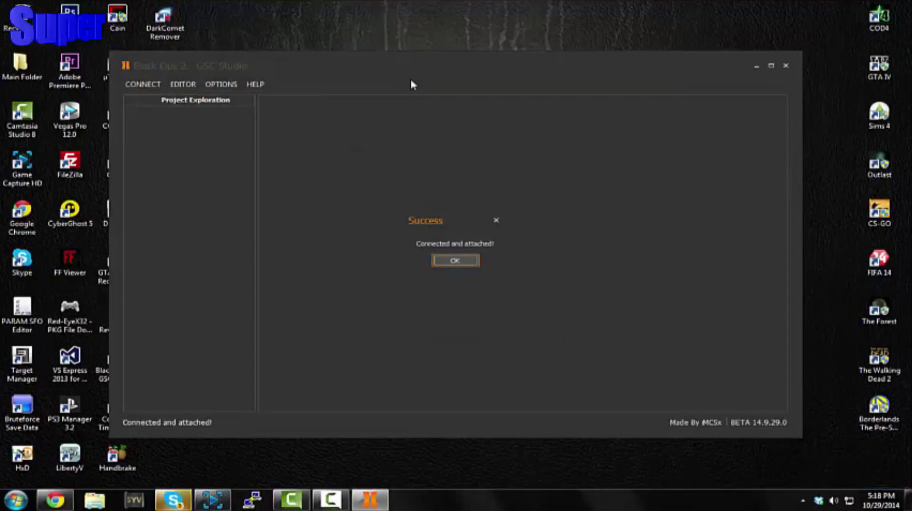
{"action": "left_click", "coordinate": [455, 260]}
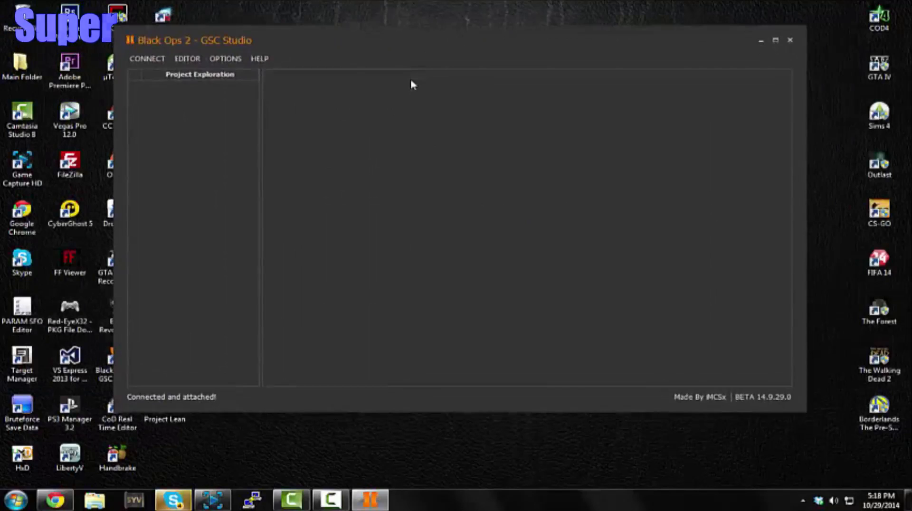
- Open the Zombie Land project in GSC Studio and begin injecting it to the PS3
{"action": "left_click_drag", "start_coordinate": [192, 40], "coordinate": [238, 51]}
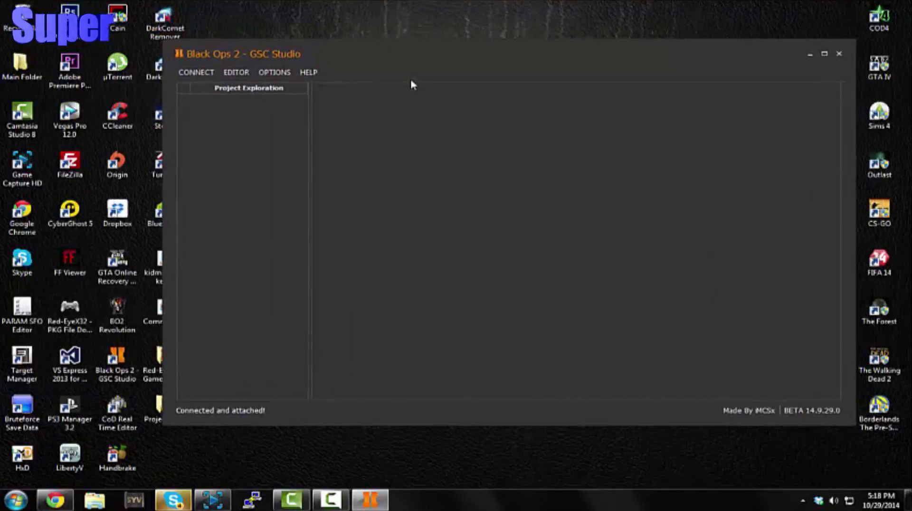
{"action": "left_click", "coordinate": [236, 72]}
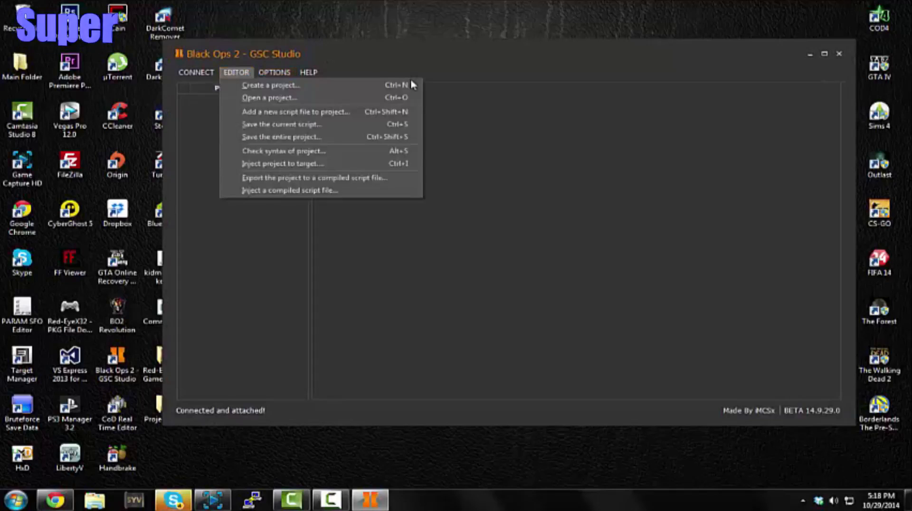
{"action": "left_click", "coordinate": [269, 97]}
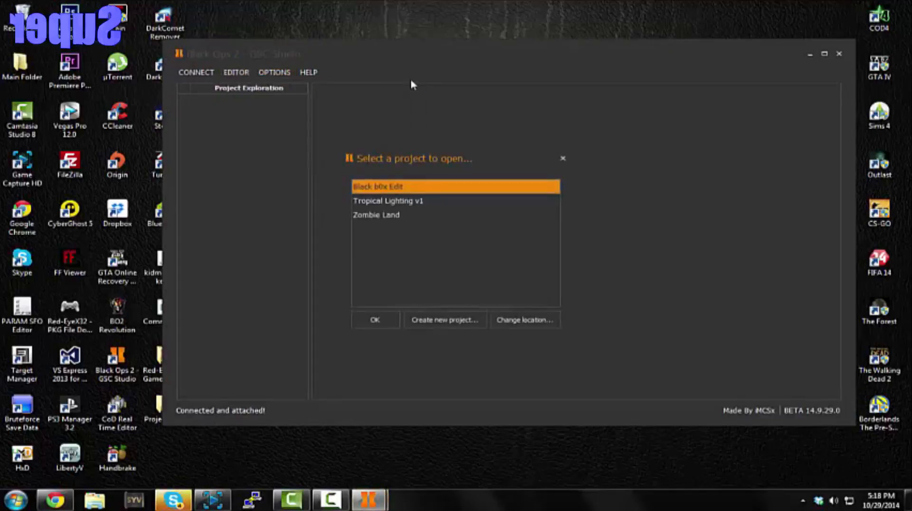
{"action": "left_click", "coordinate": [376, 214]}
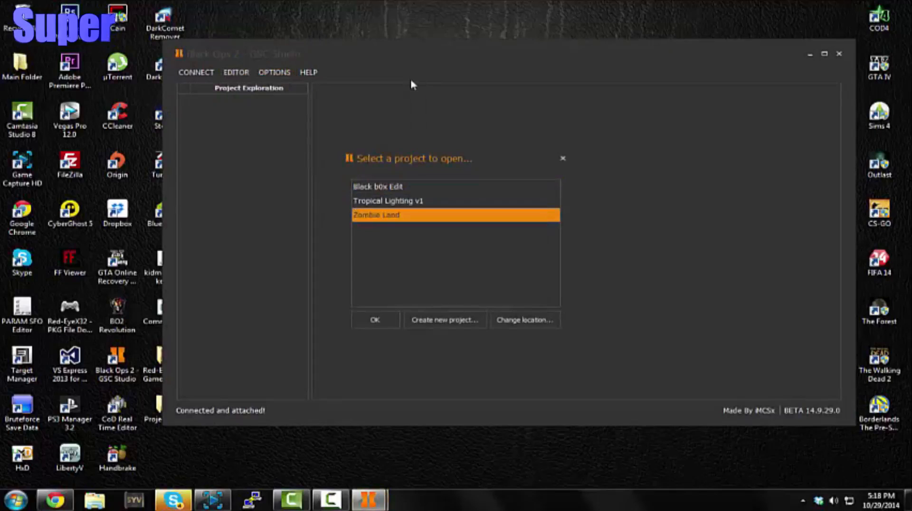
{"action": "left_click", "coordinate": [375, 319]}
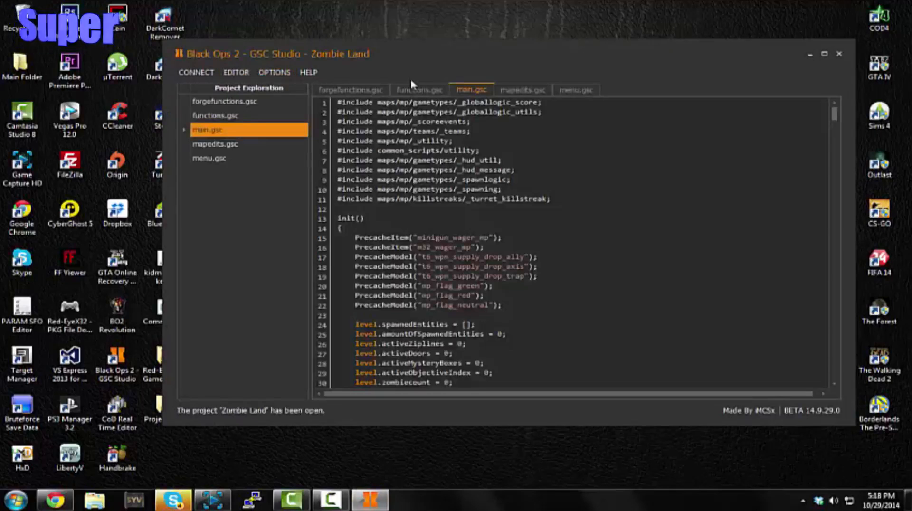
{"action": "left_click", "coordinate": [236, 72]}
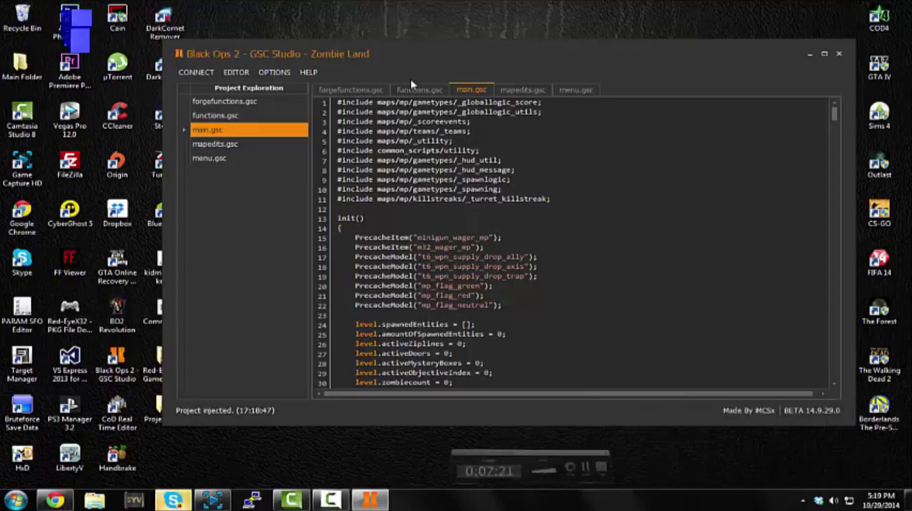
{"action": "right_click", "coordinate": [173, 498]}
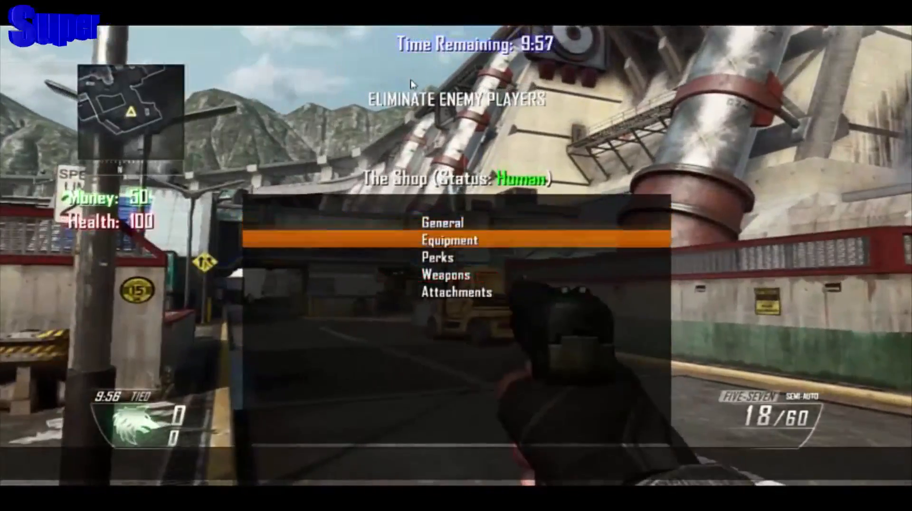
- Scroll through The Shop categories from Equipment down toward Weapons
{"action": "key", "text": "down"}
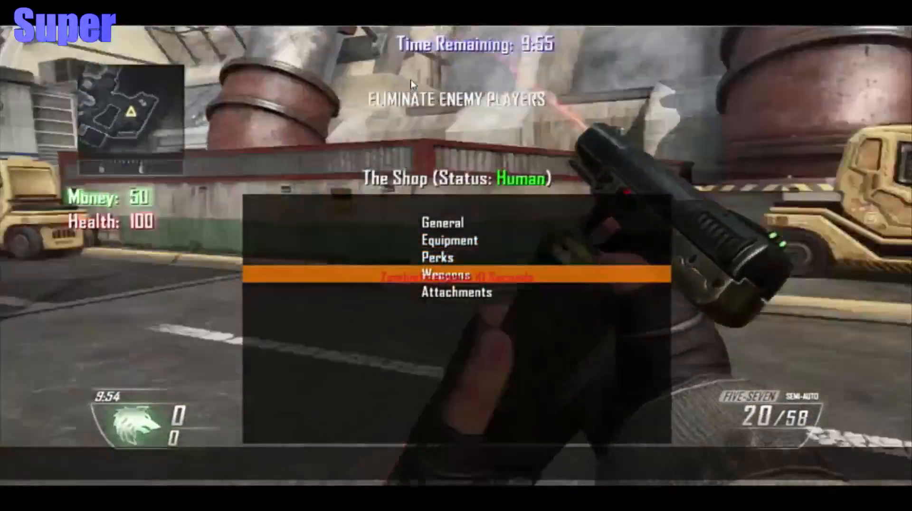